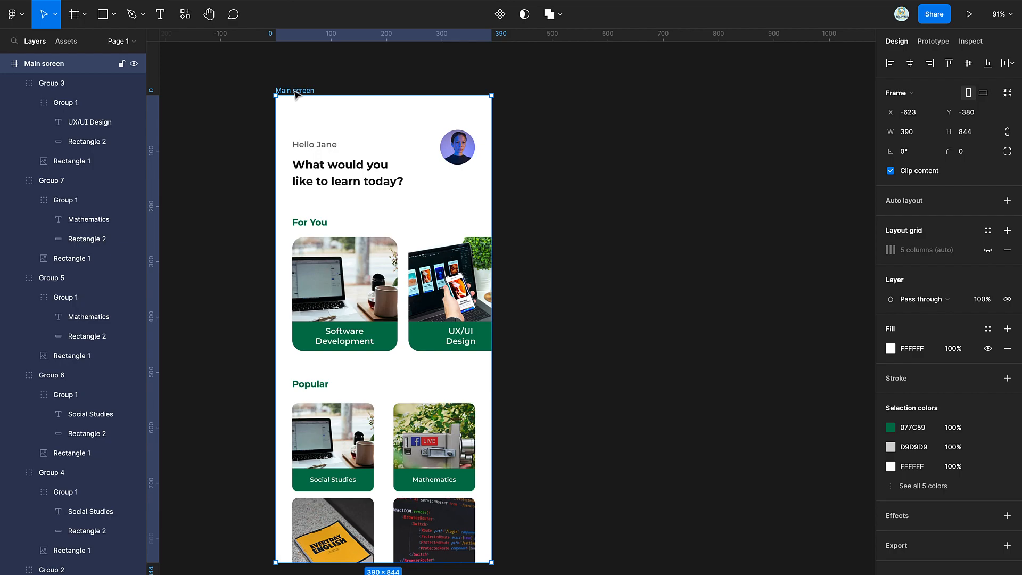
# - Duplicate the Main screen's content to place inside the new component frame
pyautogui.press('Ctrl+D')
pyautogui.write('ghos')
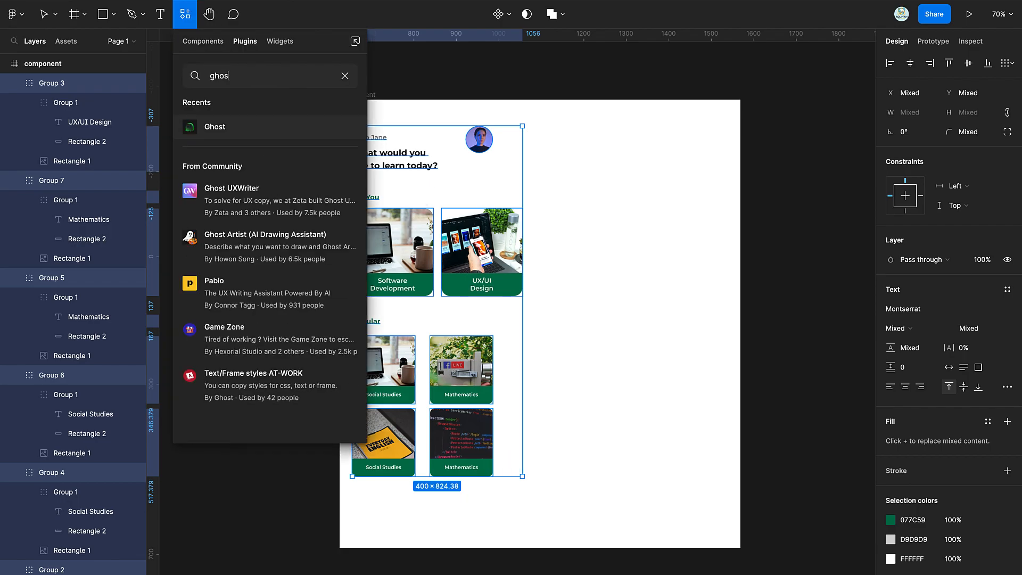
# - Run the Ghost plugin on the copied screen using the Linear Gradient option
pyautogui.click(215, 127)
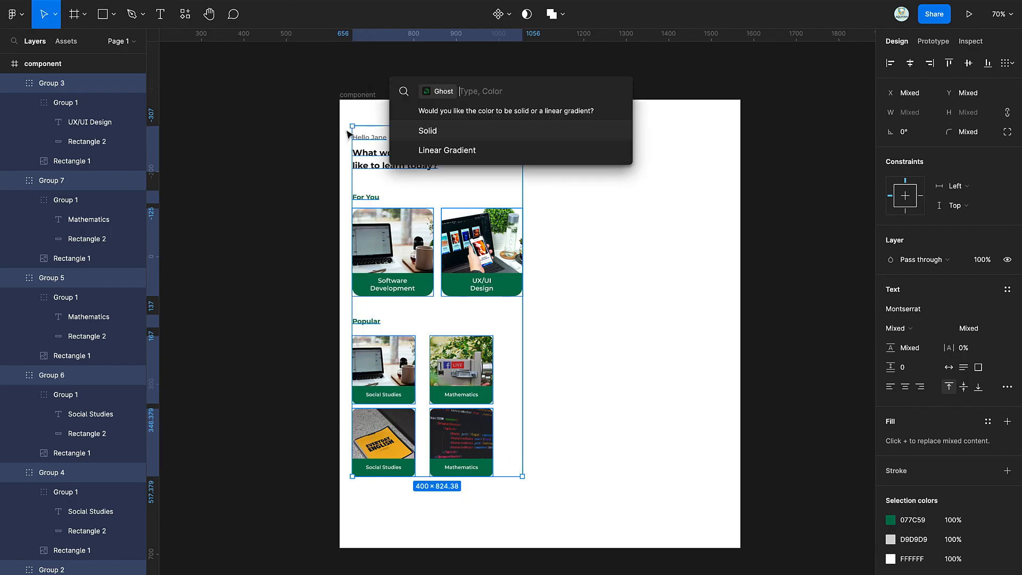
pyautogui.click(447, 150)
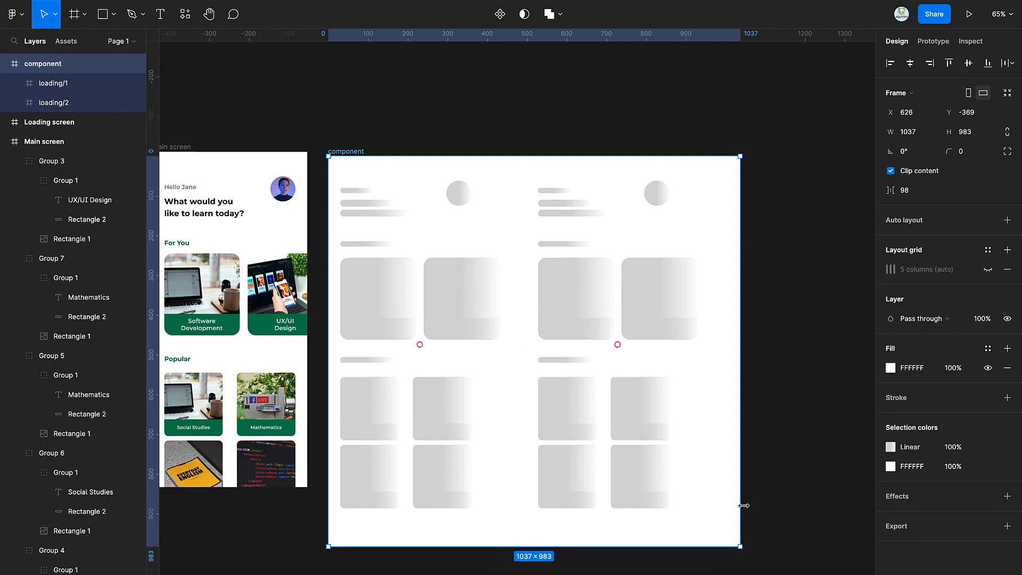
# - Shift loading/2's gradient stop leftward, with the end stop at 0% opacity
pyautogui.click(53, 83)
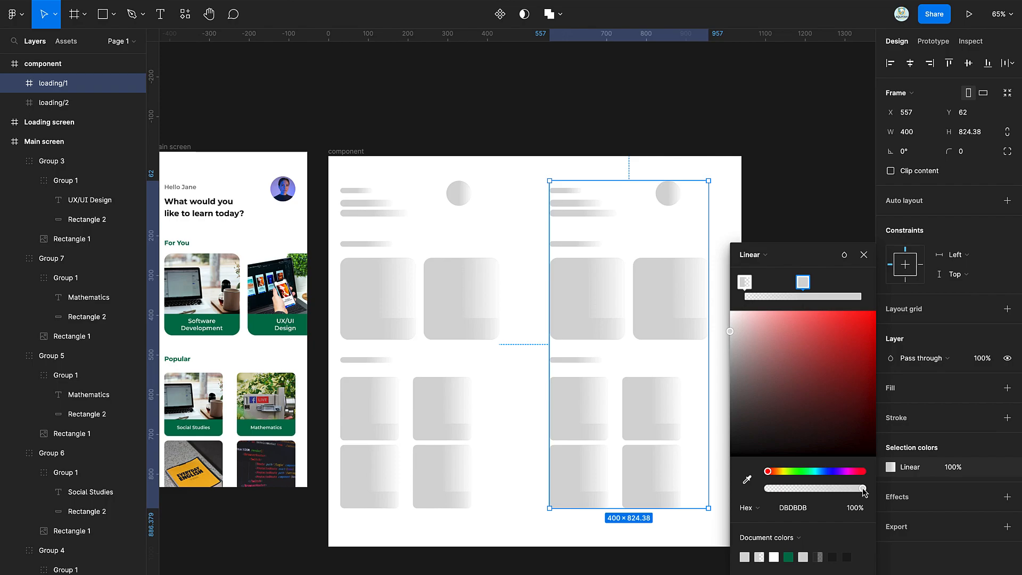
pyautogui.moveTo(863, 488); pyautogui.dragTo(772, 488)
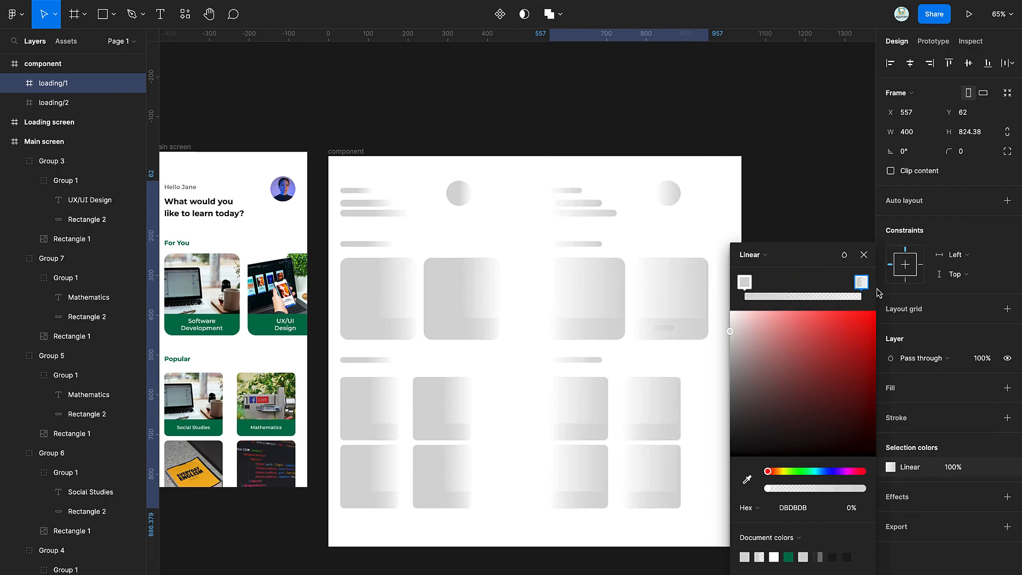
pyautogui.click(809, 283)
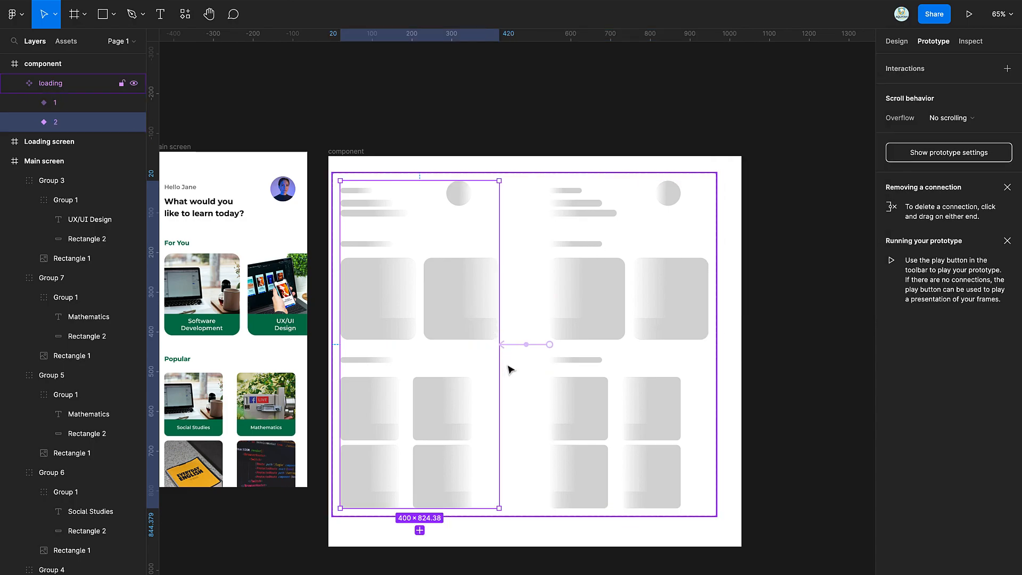
# - Change variant 1's interaction trigger from On tap to After delay
pyautogui.click(891, 87)
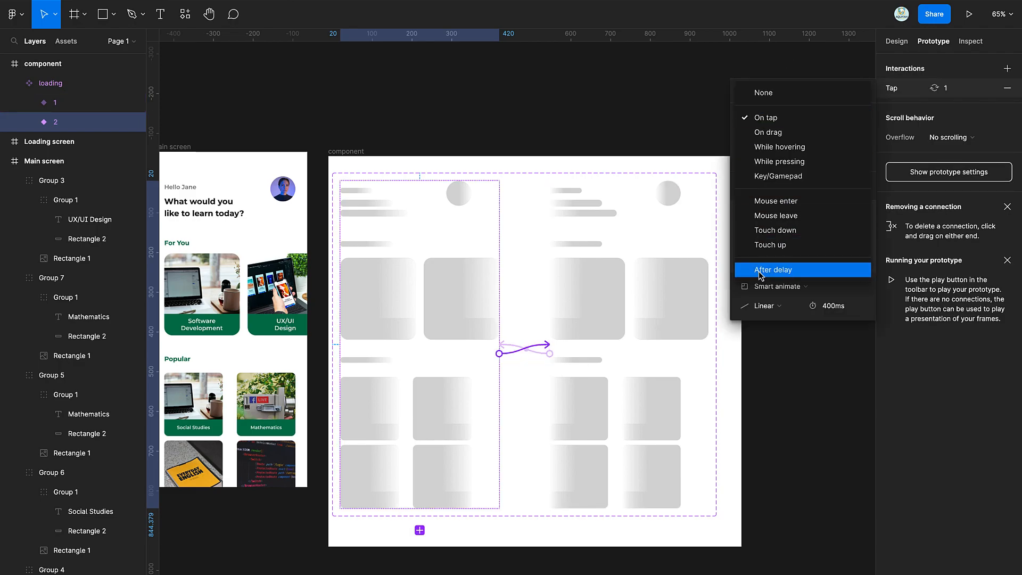
pyautogui.click(773, 270)
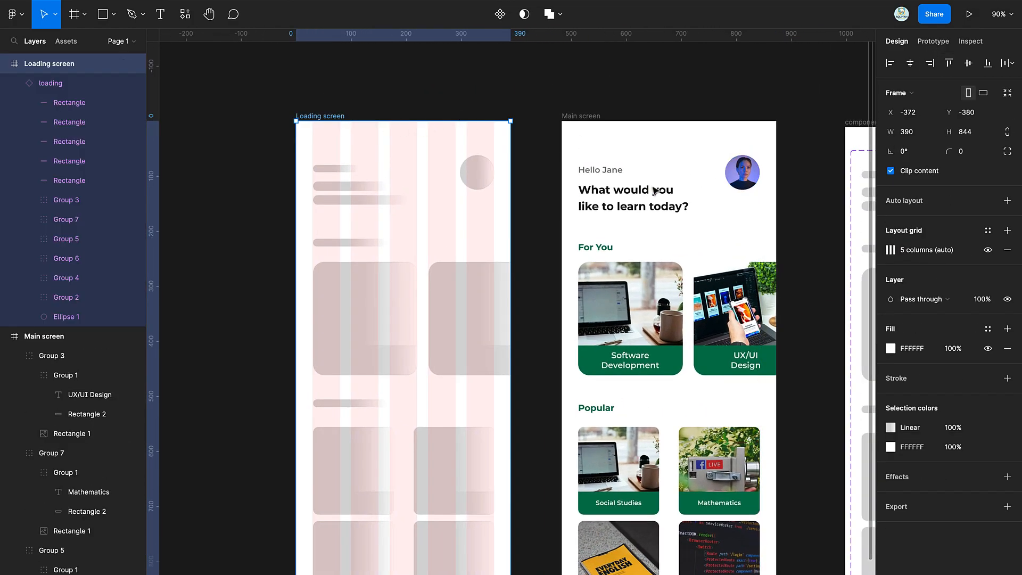
# - Switch to Prototype mode to define interactions for the Loading screen
pyautogui.click(933, 42)
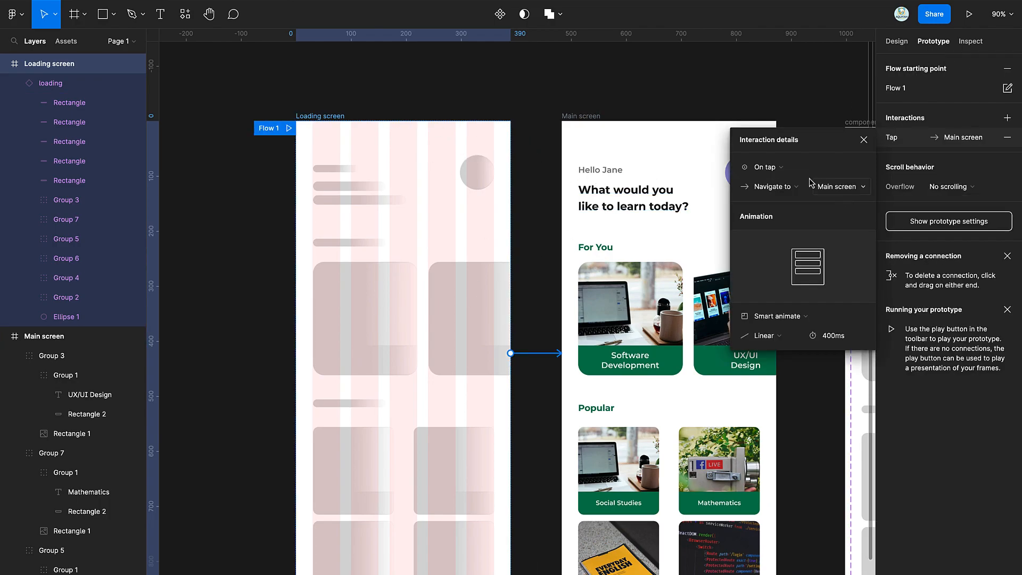
# - Set the Loading-to-Main link to After delay 2000ms, Smart animate 300ms, then present
pyautogui.click(764, 167)
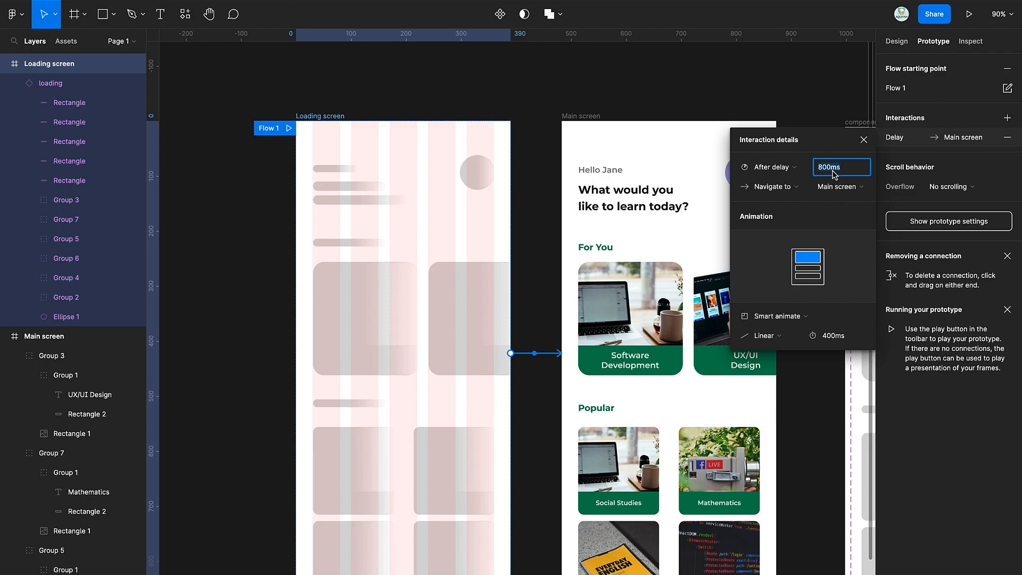
pyautogui.write('2000')
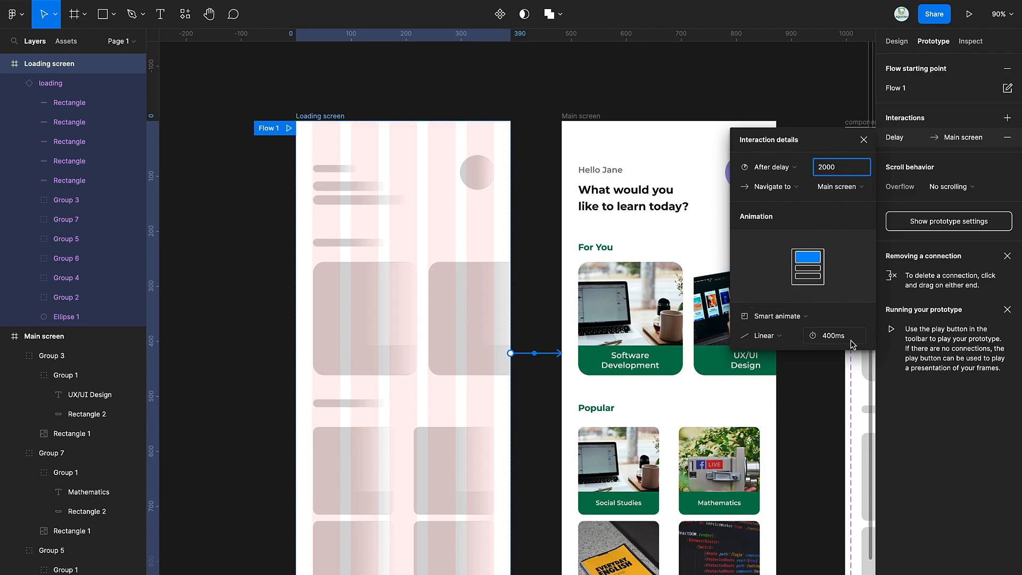
pyautogui.click(834, 335)
pyautogui.write('300')
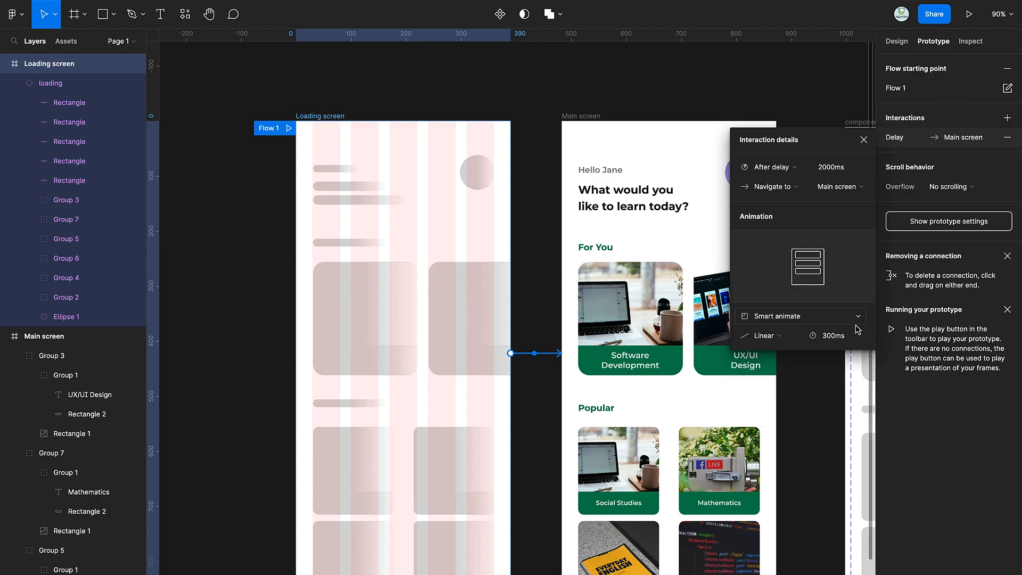
pyautogui.click(971, 12)
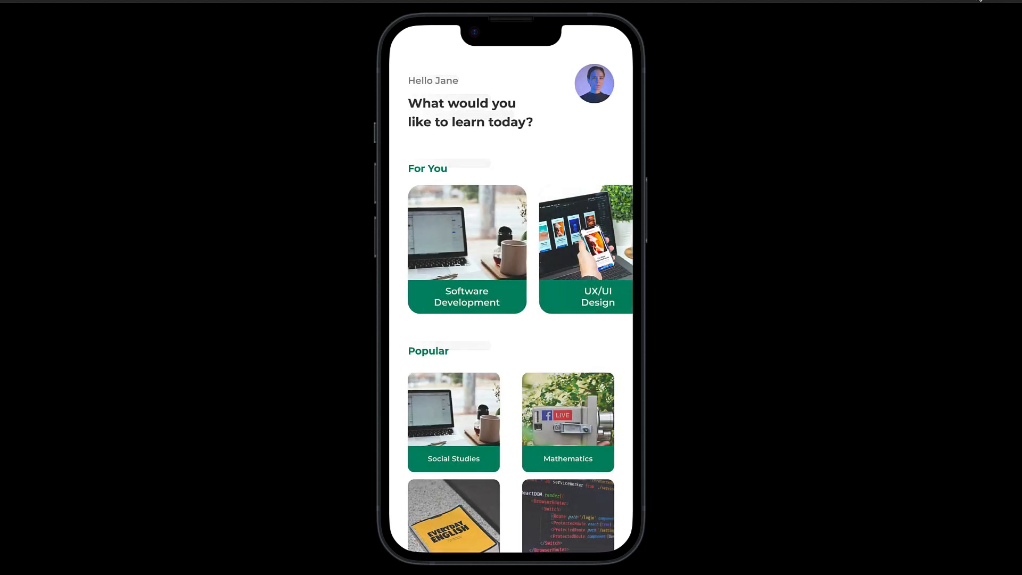